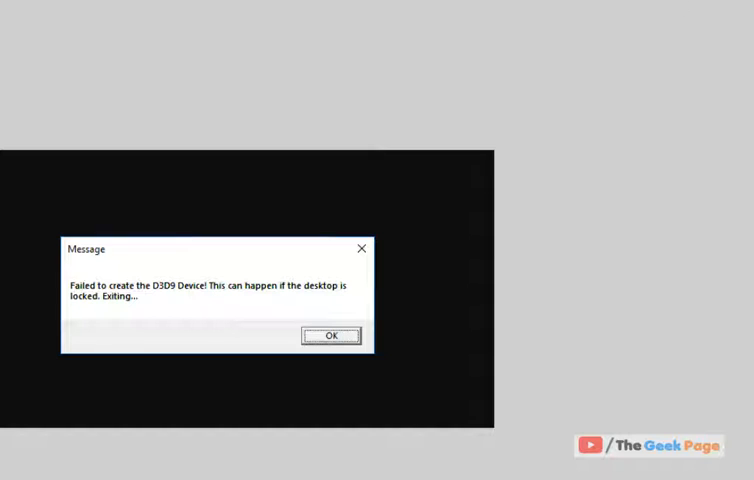
Acknowledge the 'Failed to create the D3D9 Device' message to return to the desktop.
{"action": "left_click", "coordinate": [332, 336]}
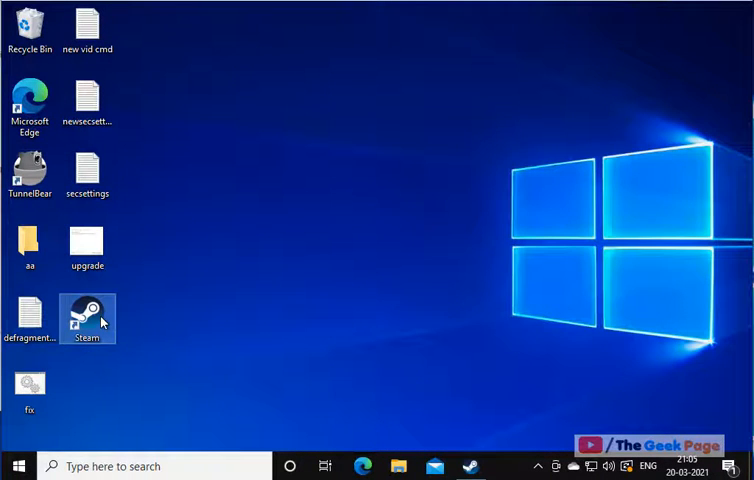
Launch Steam, go to the game library and get the actions list for Tadpole Tales.
{"action": "double_click", "coordinate": [88, 312]}
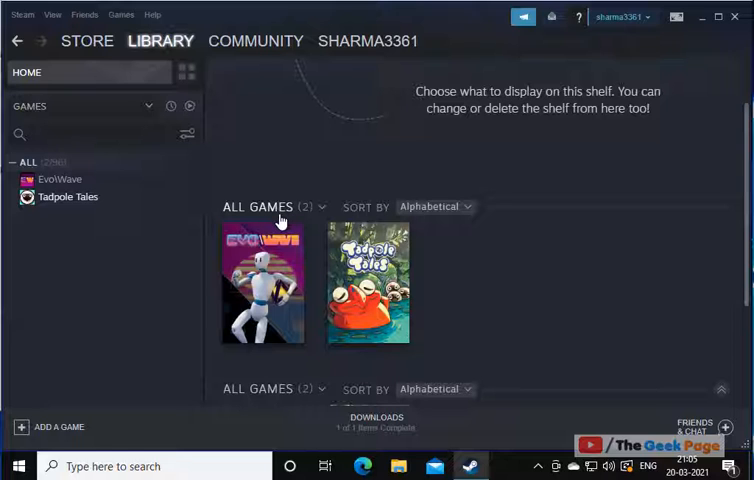
{"action": "left_click", "coordinate": [160, 40]}
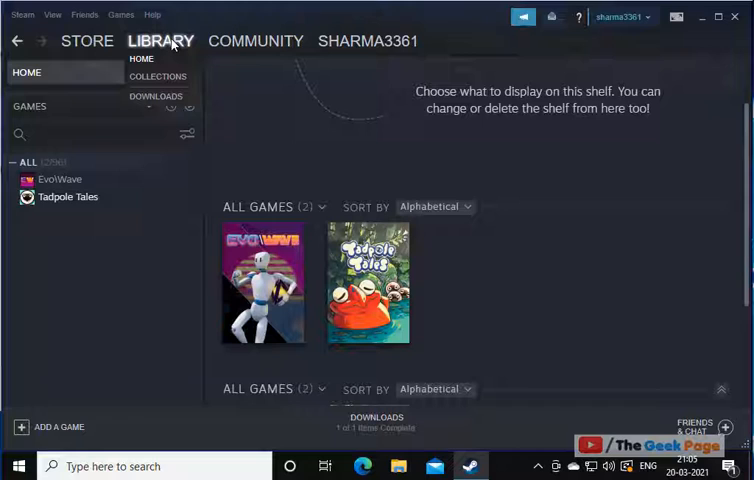
{"action": "left_click", "coordinate": [160, 40]}
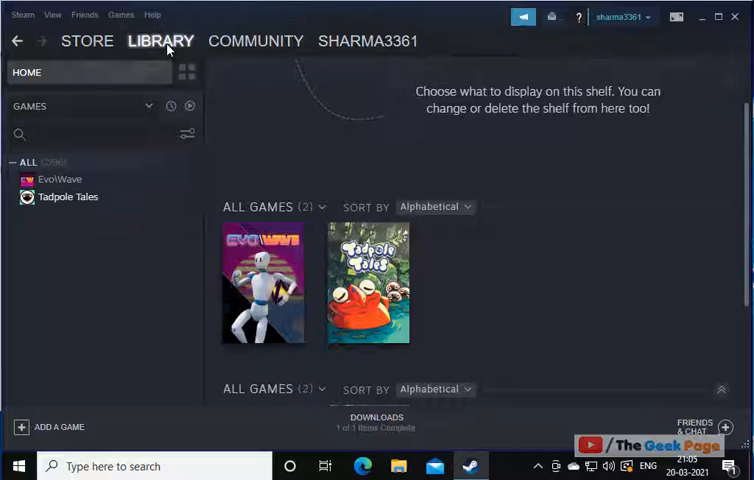
{"action": "mouse_move", "coordinate": [238, 98]}
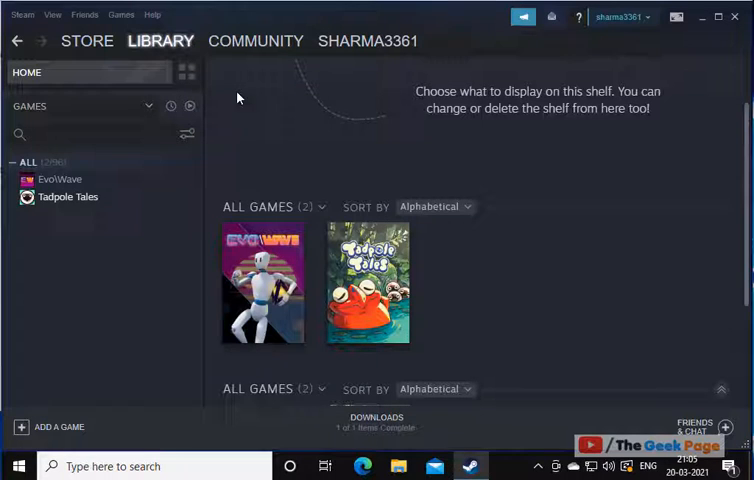
{"action": "mouse_move", "coordinate": [342, 220]}
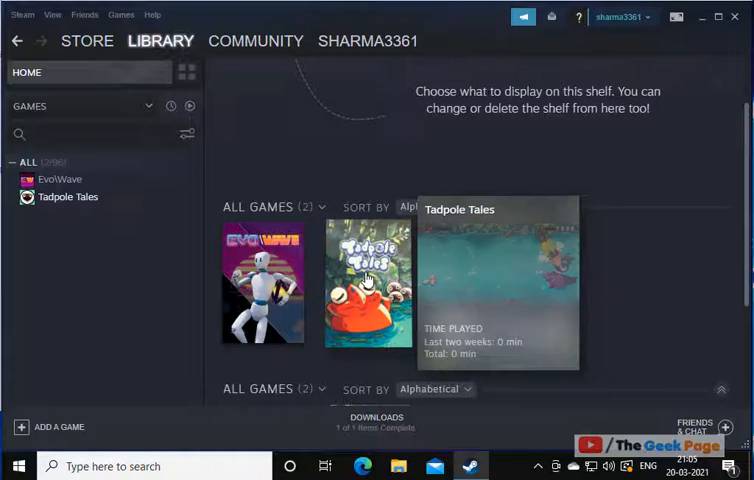
{"action": "right_click", "coordinate": [368, 284]}
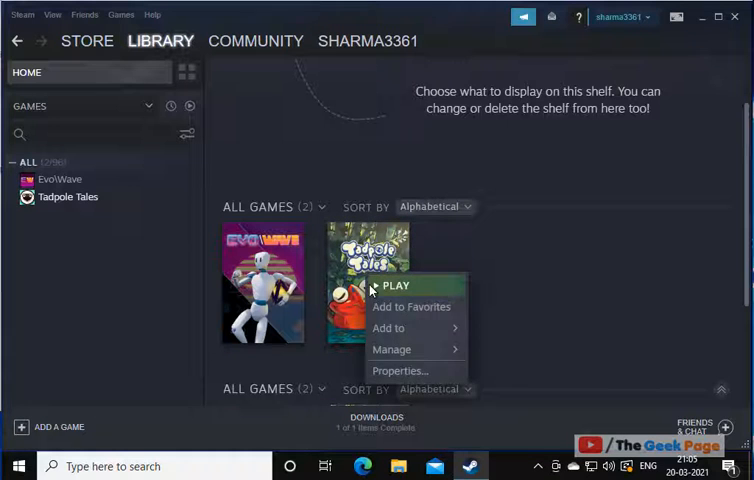
{"action": "mouse_move", "coordinate": [416, 378]}
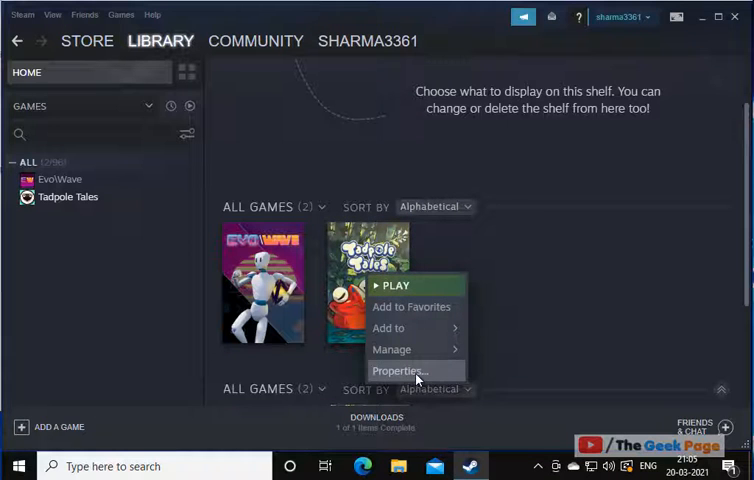
Enter -windowed as the Tadpole Tales launch option, verify it in Properties, then close it.
{"action": "left_click", "coordinate": [400, 372]}
{"action": "type", "text": "-windowe"}
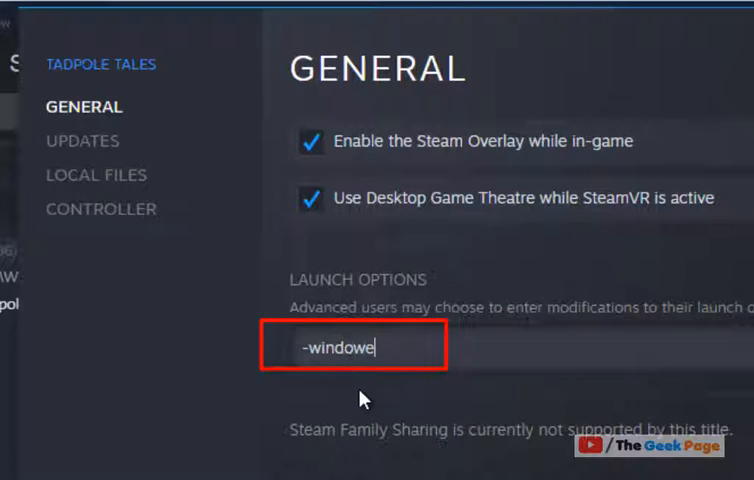
{"action": "type", "text": "d"}
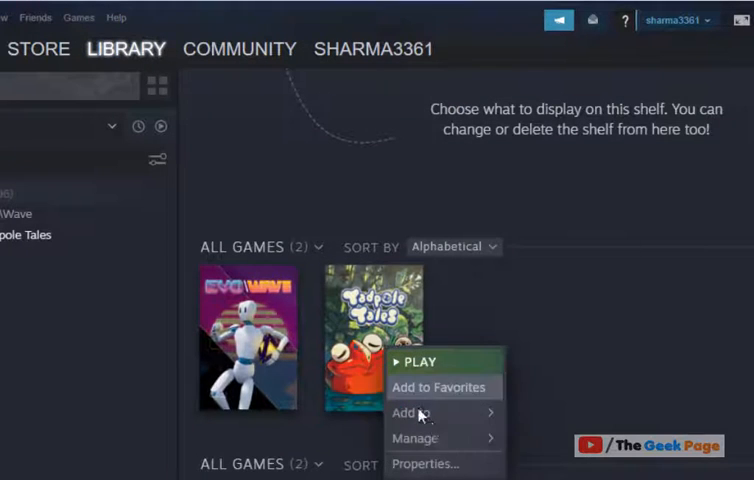
{"action": "left_click", "coordinate": [426, 464]}
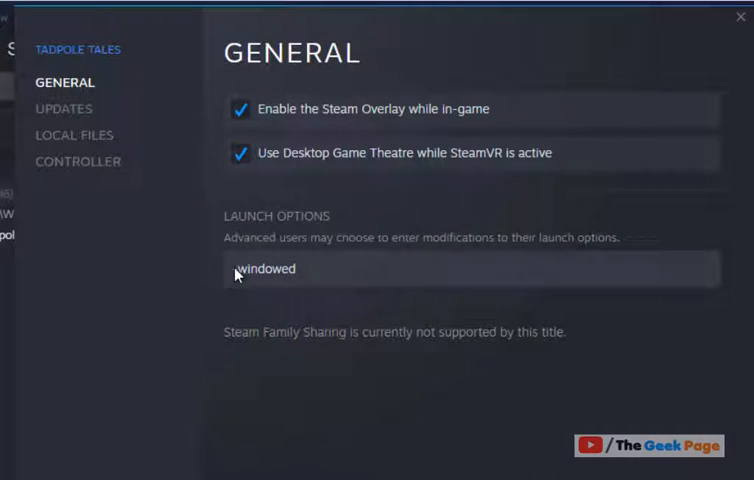
{"action": "left_click", "coordinate": [740, 16]}
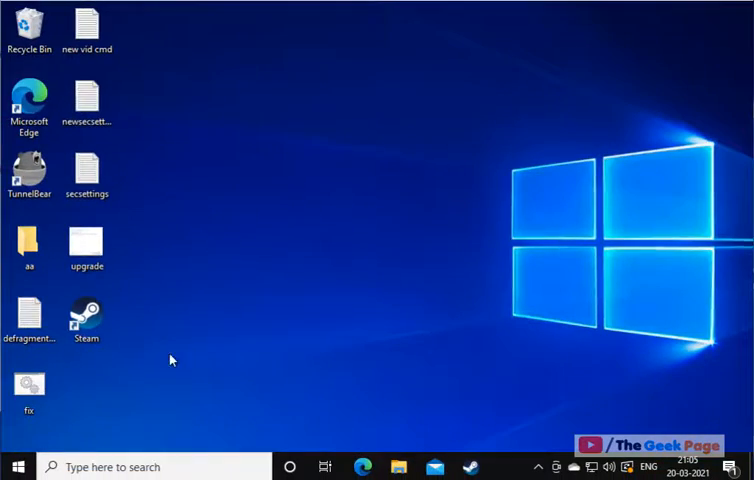
{"action": "left_click", "coordinate": [14, 466]}
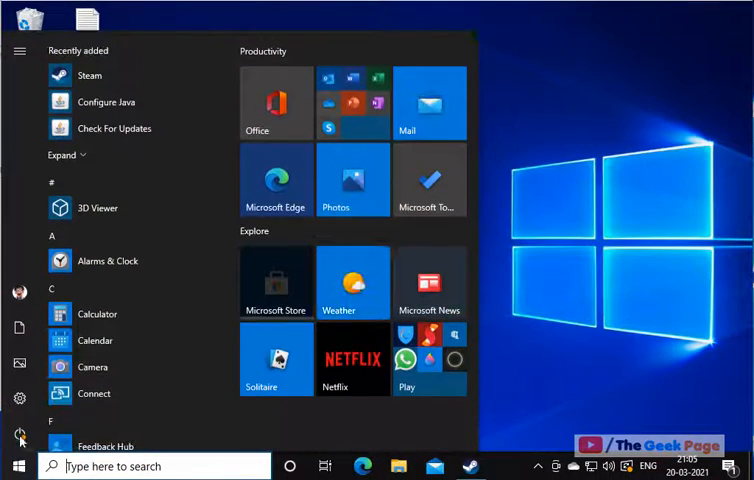
{"action": "left_click", "coordinate": [20, 398]}
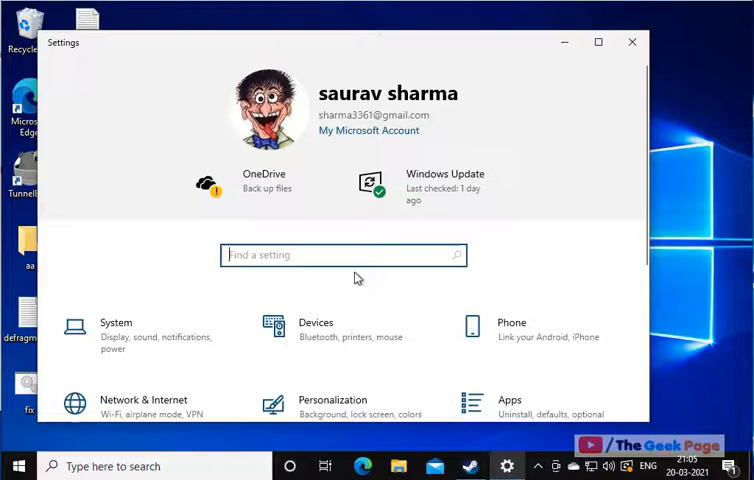
{"action": "scroll", "scroll_direction": "down", "scroll_amount": 3}
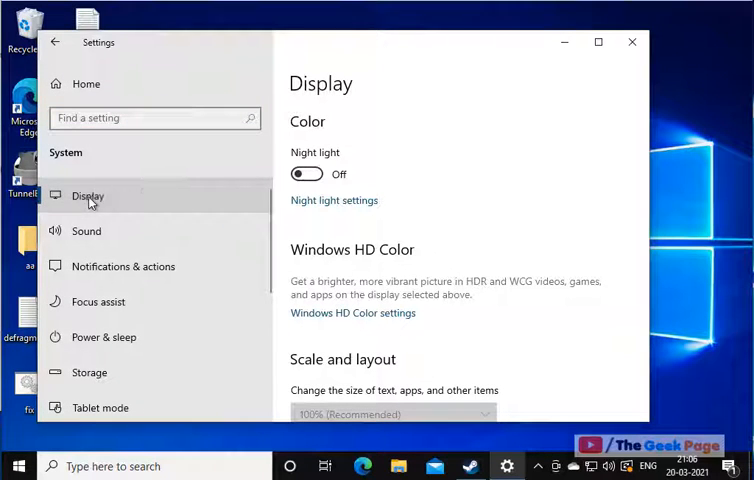
{"action": "scroll", "scroll_direction": "down", "scroll_amount": 3}
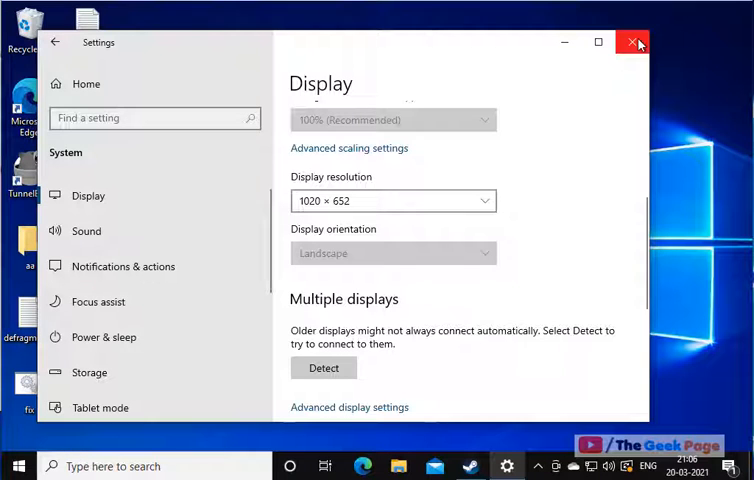
{"action": "left_click", "coordinate": [636, 42]}
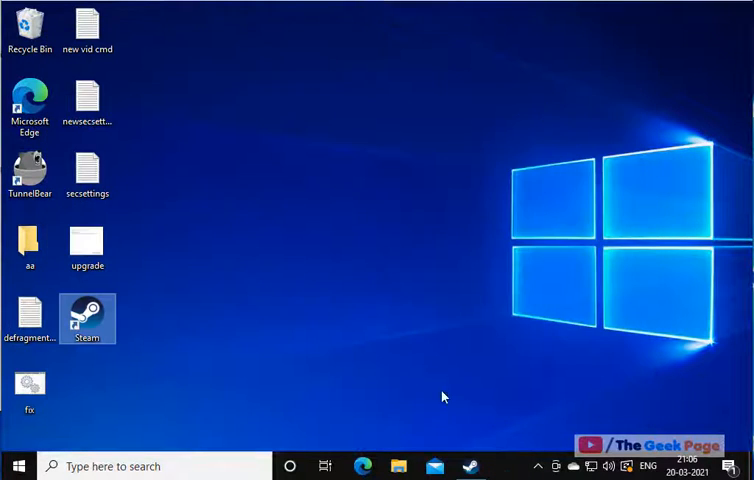
Relaunch Steam and get back into the Tadpole Tales Properties for its launch options.
{"action": "double_click", "coordinate": [88, 312]}
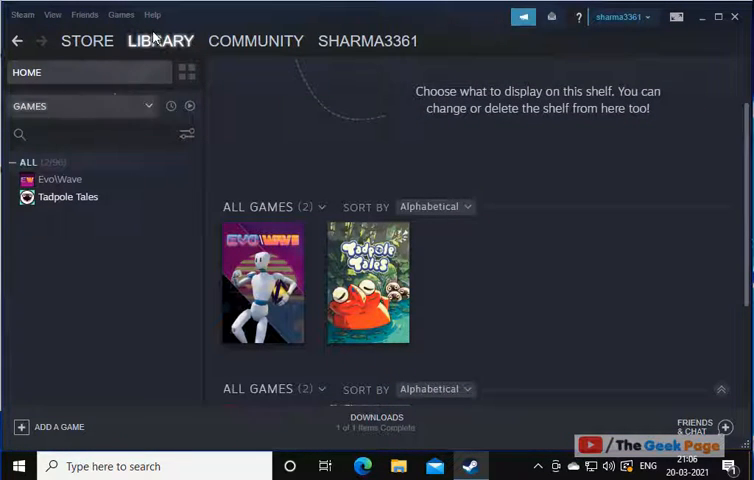
{"action": "right_click", "coordinate": [368, 284]}
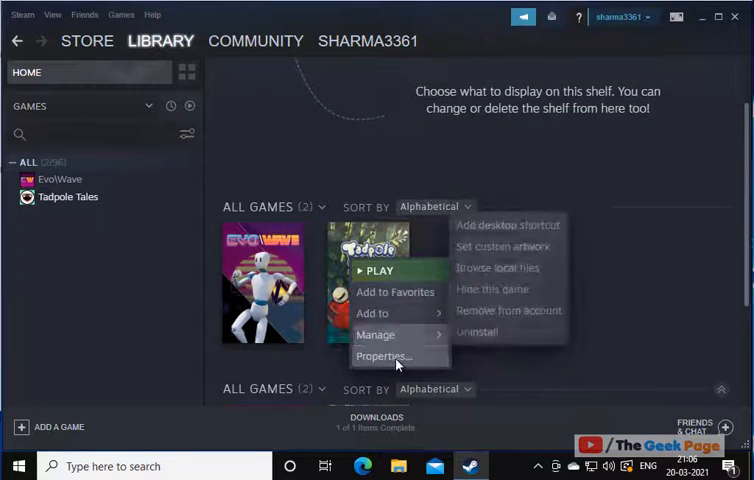
{"action": "left_click", "coordinate": [380, 356]}
{"action": "type", "text": "-w"}
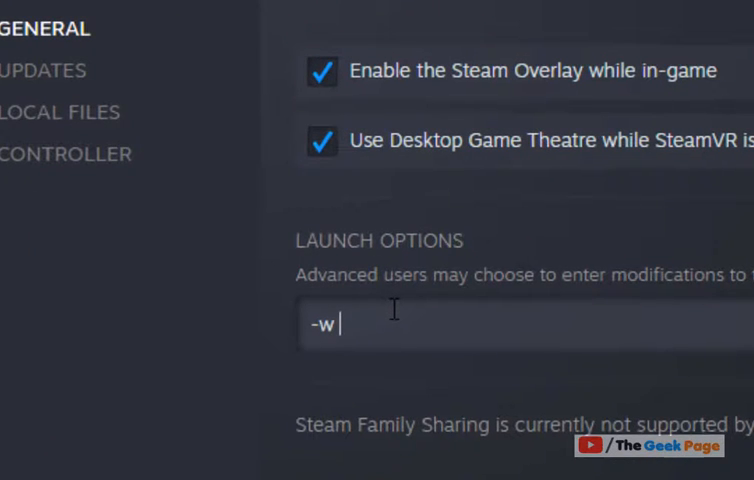
Complete the launch options to -w 1020 -h 652 matching the display resolution.
{"action": "type", "text": "1020"}
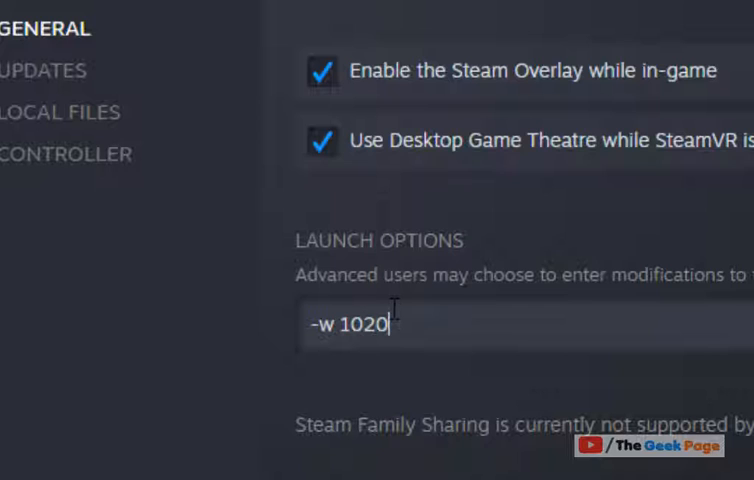
{"action": "type", "text": "-h"}
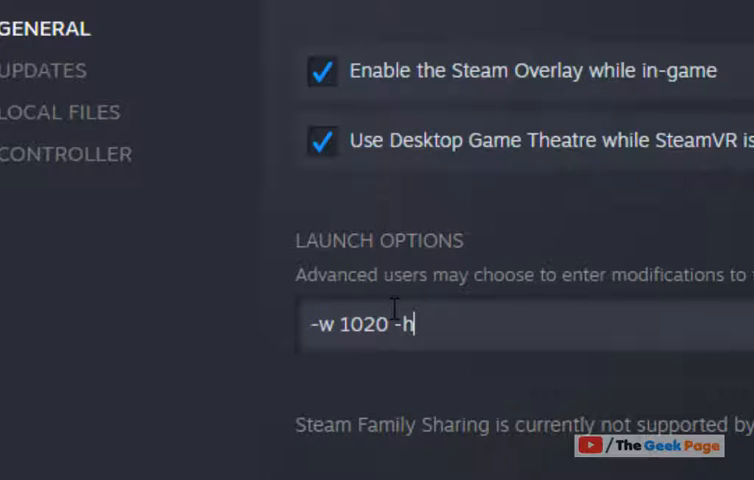
{"action": "type", "text": "652"}
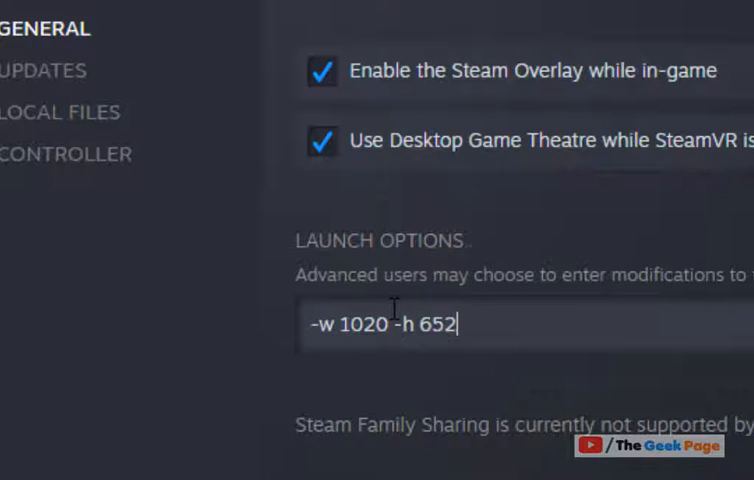